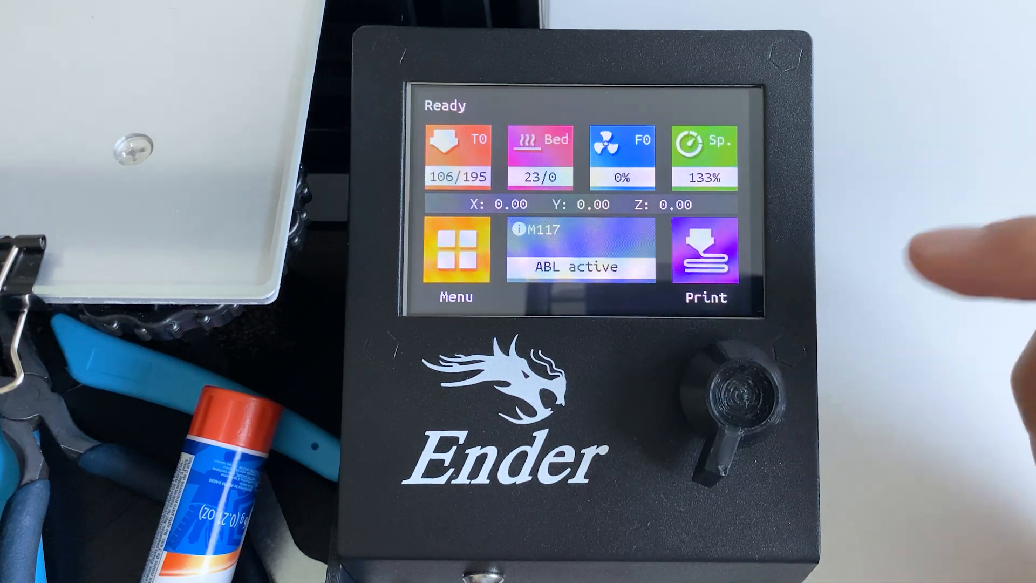
- Reset the print speed from 133% to 100% and return to the home screen
left_click(457, 157)
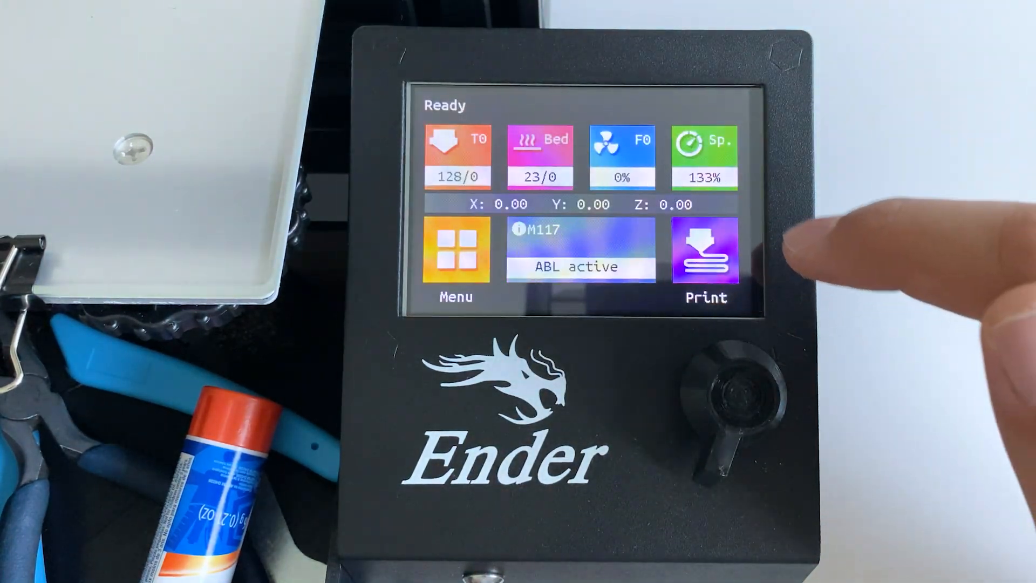
left_click(702, 156)
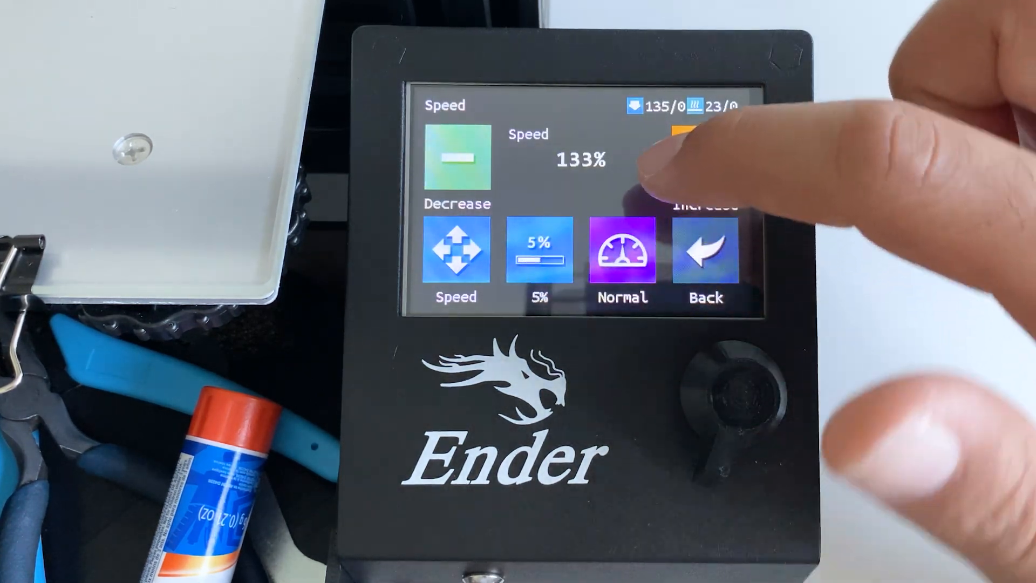
left_click(458, 159)
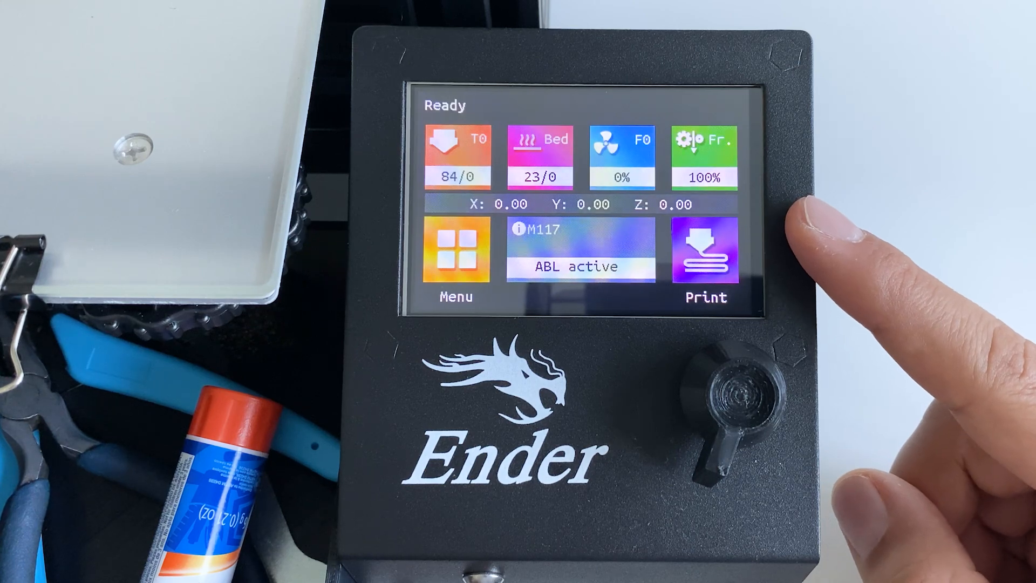
- Open the print source screen showing TFT SD and U Disk options
left_click(703, 153)
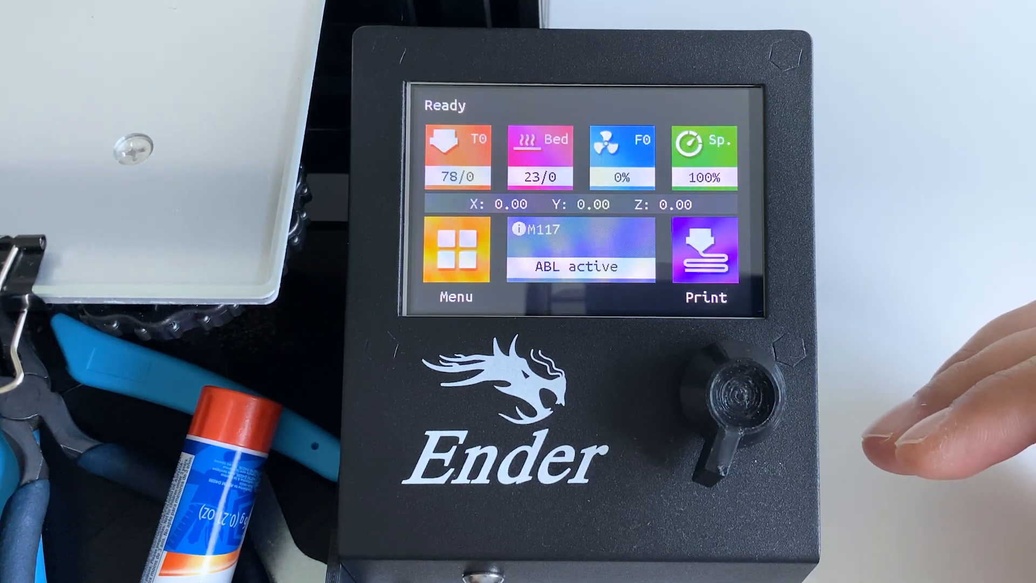
left_click(702, 155)
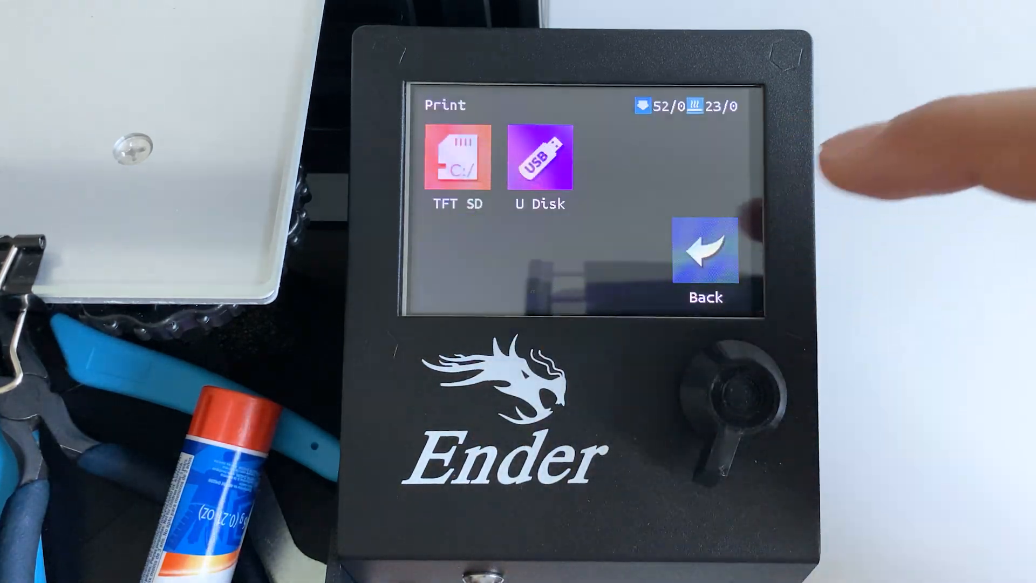
- Leave the print source screen and open Menu > Settings
left_click(705, 258)
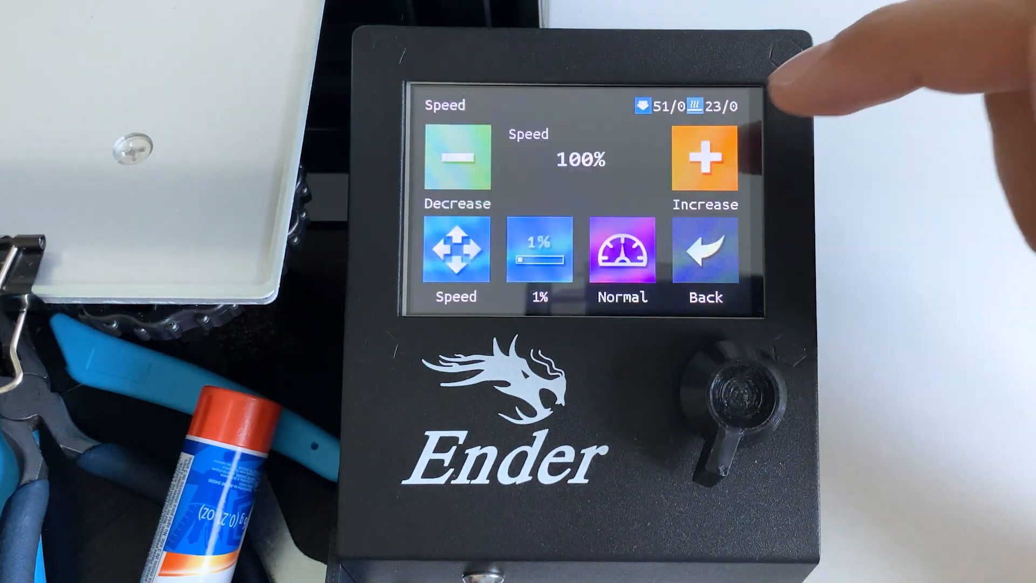
left_click(704, 258)
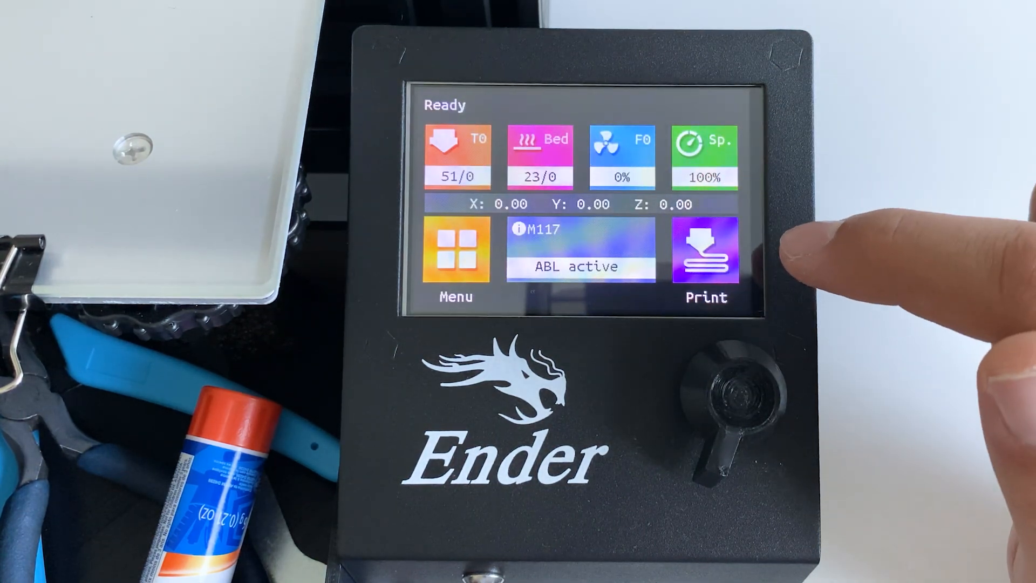
left_click(704, 265)
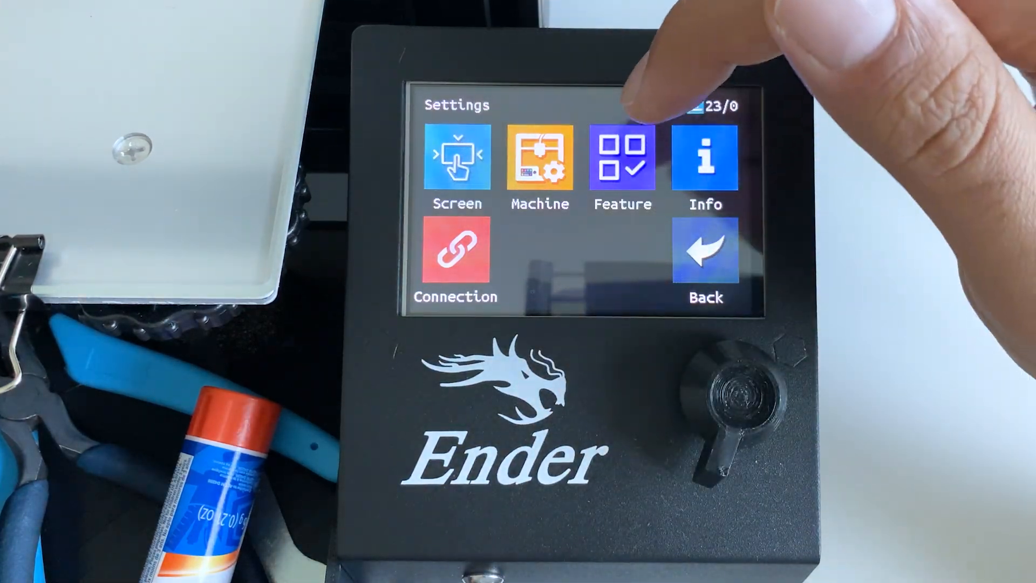
- Browse the Feature options pages, including LCD Brightness, then return home
left_click(622, 159)
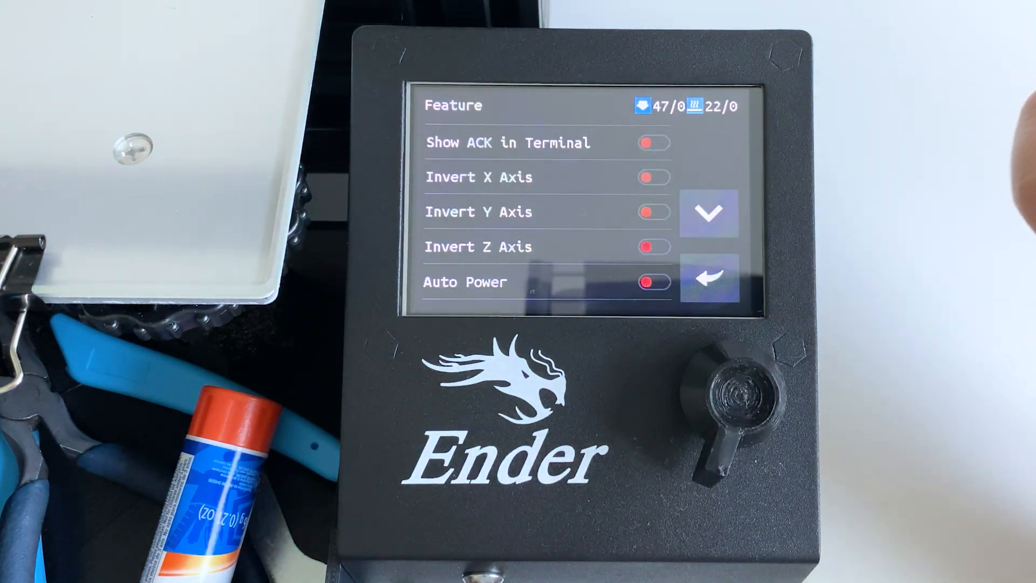
left_click(709, 212)
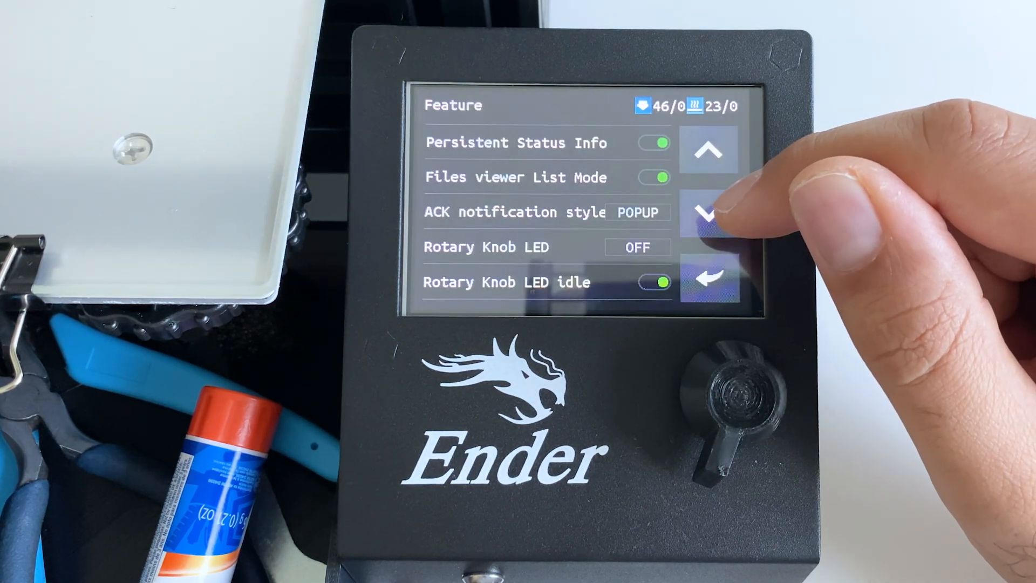
left_click(709, 212)
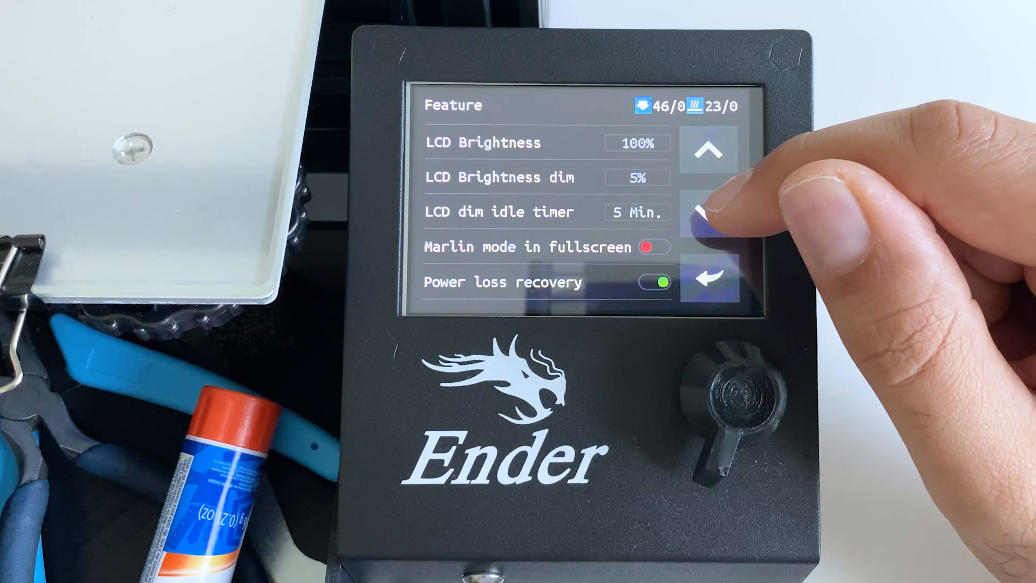
left_click(709, 278)
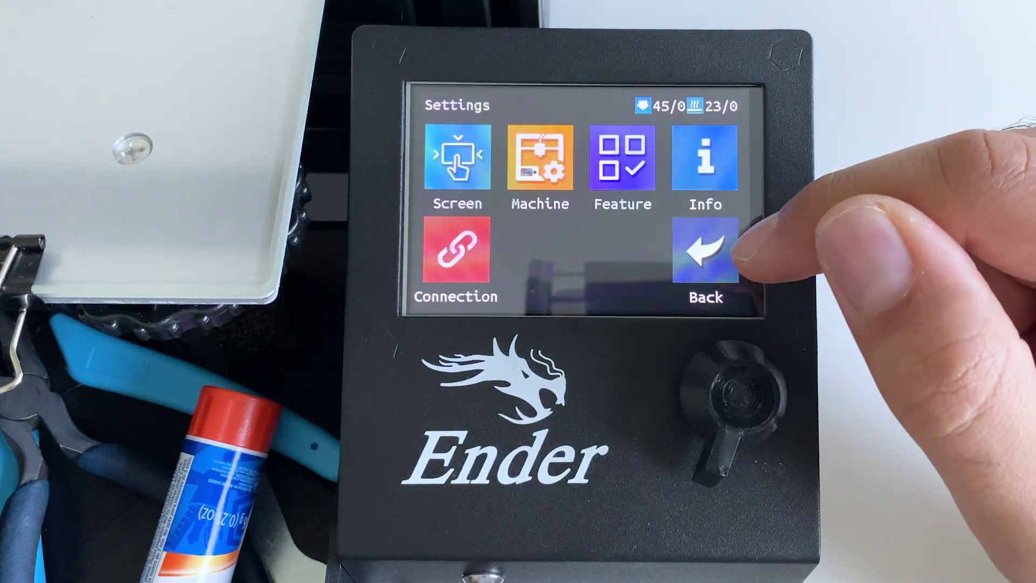
left_click(704, 258)
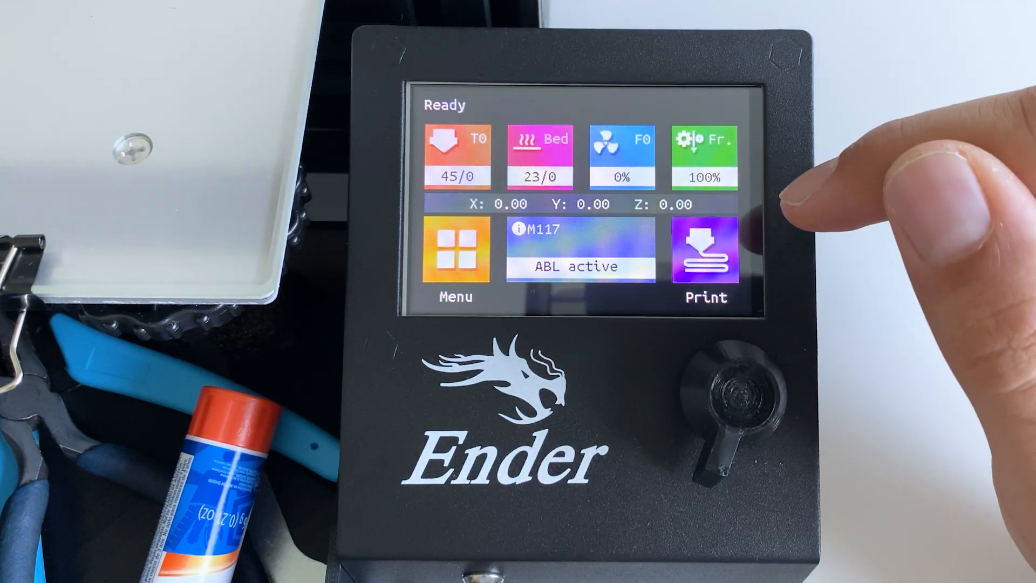
left_click(704, 155)
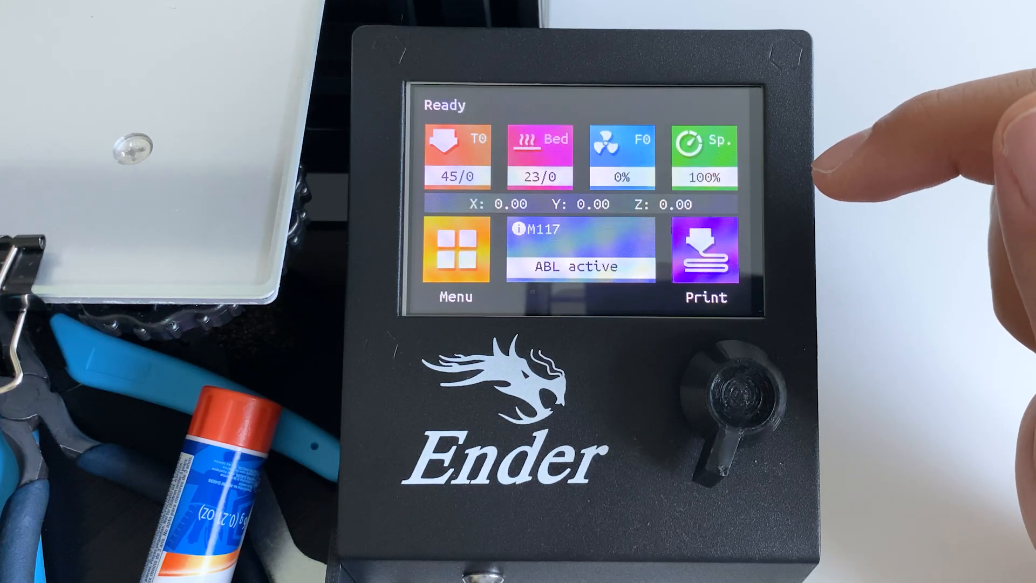